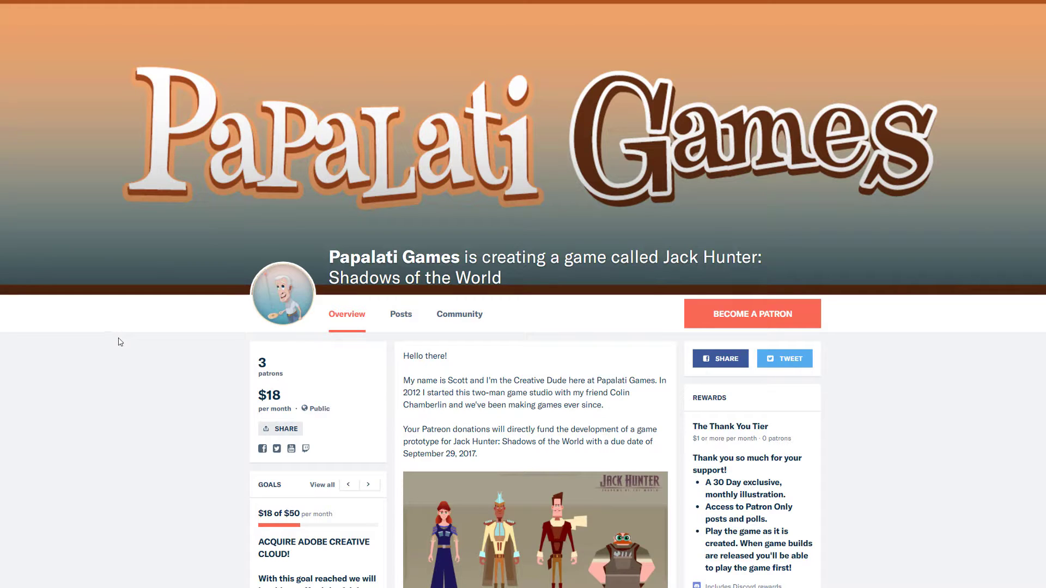
mouse_move(89, 338)
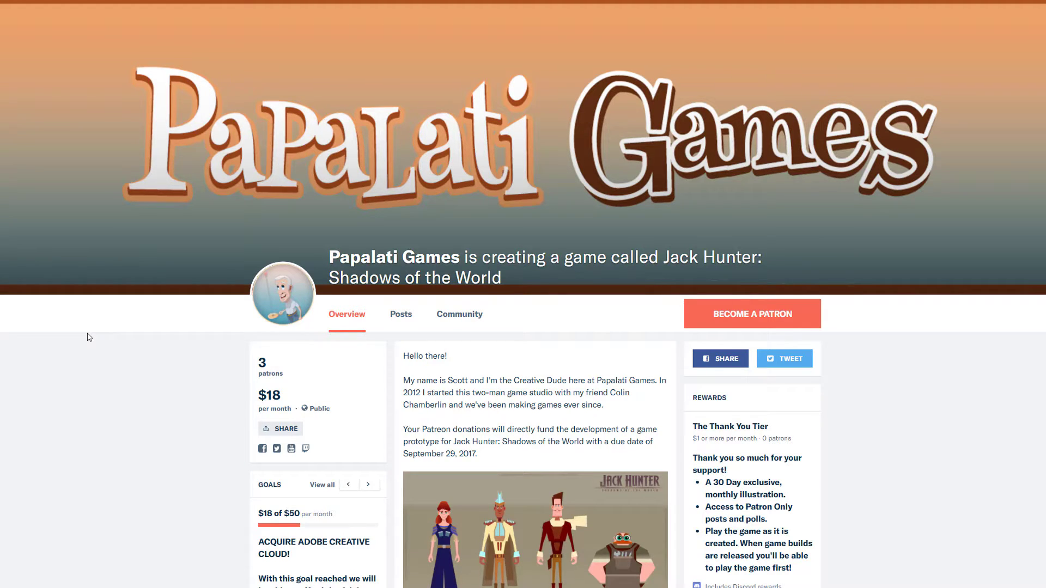
scroll("down", 3)
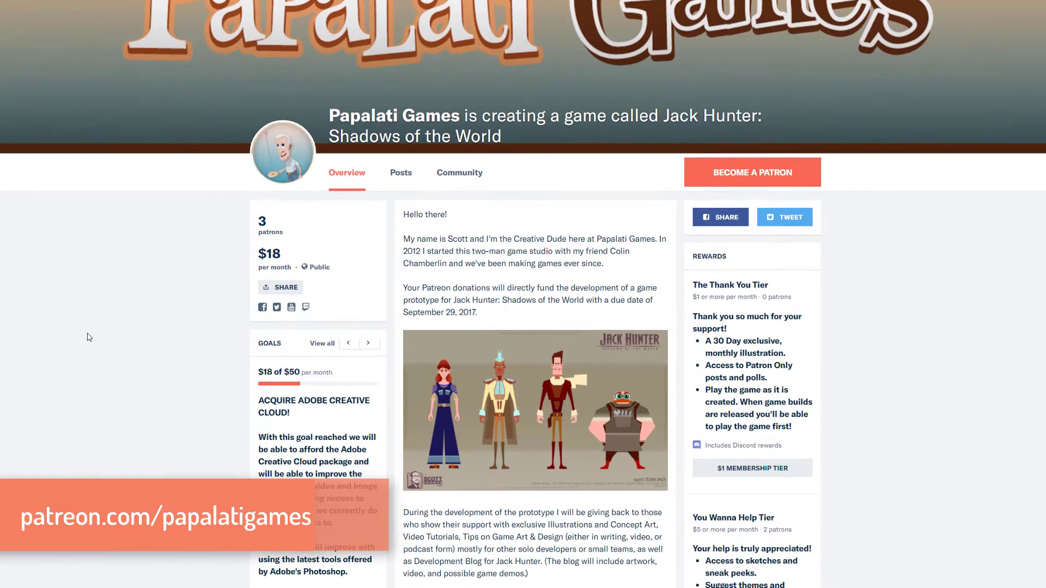
scroll("down", 3)
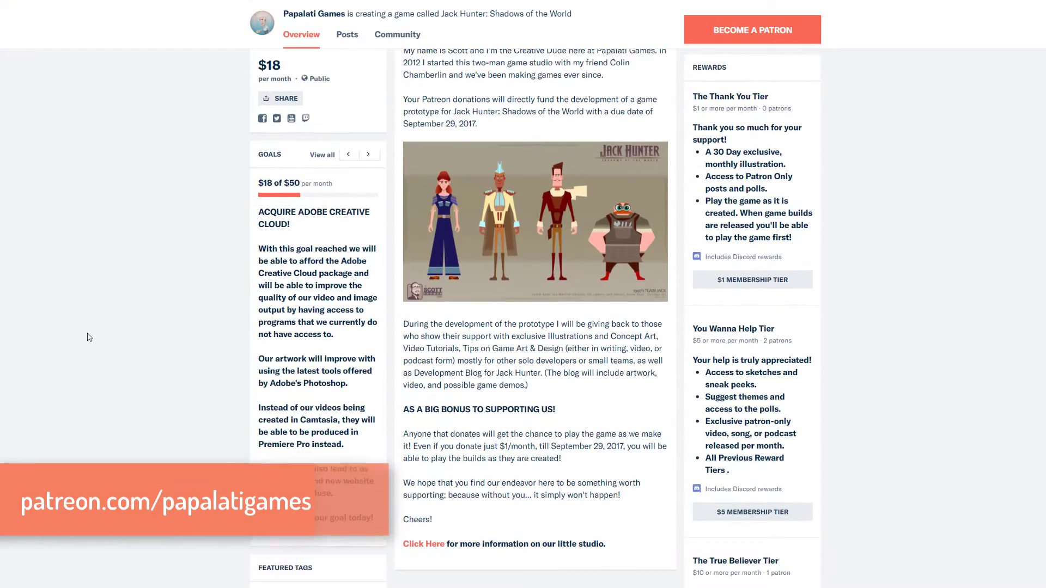
scroll("down", 3)
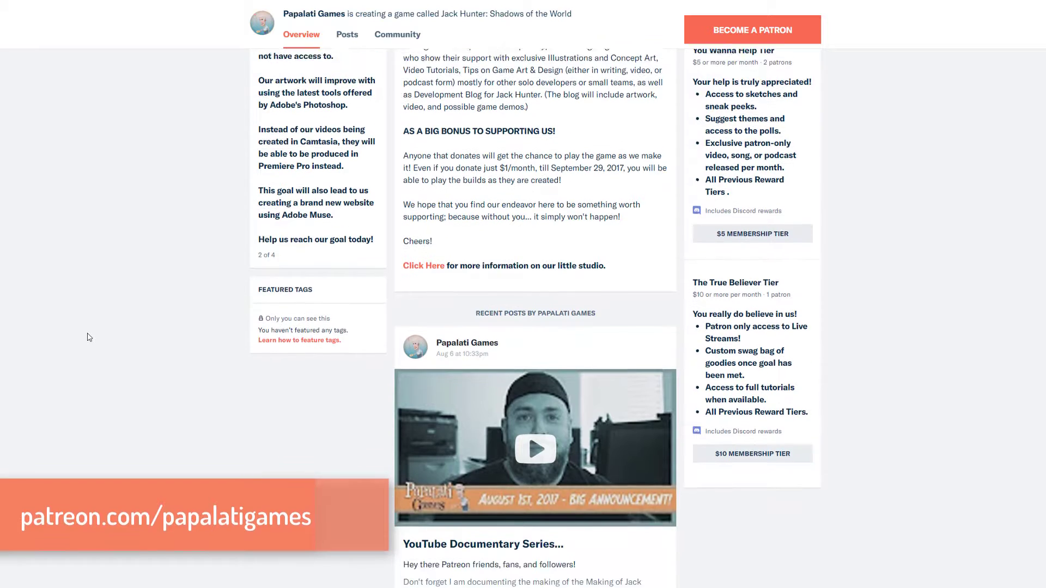
scroll("down", 3)
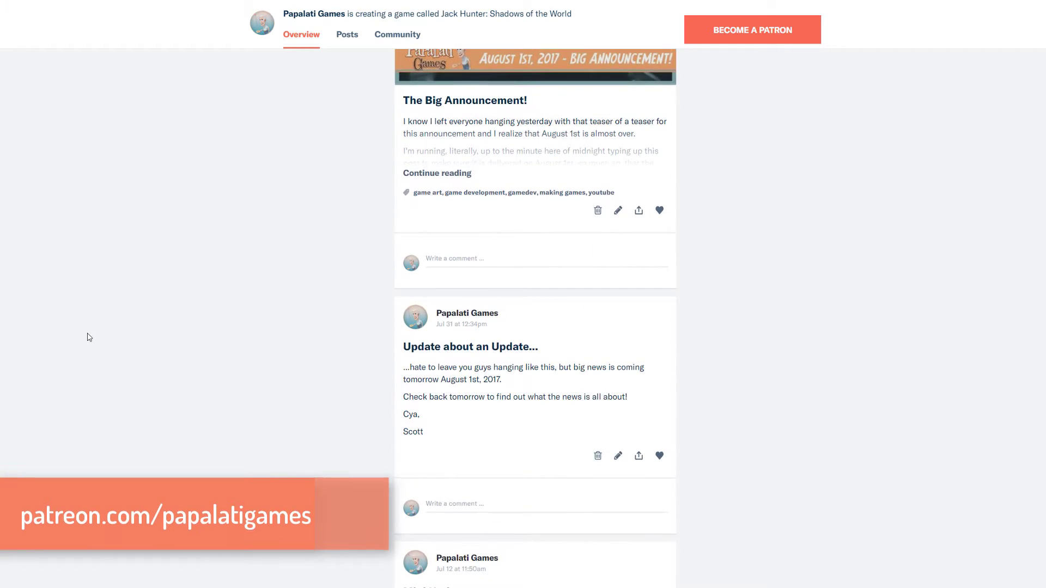
scroll("down", 3)
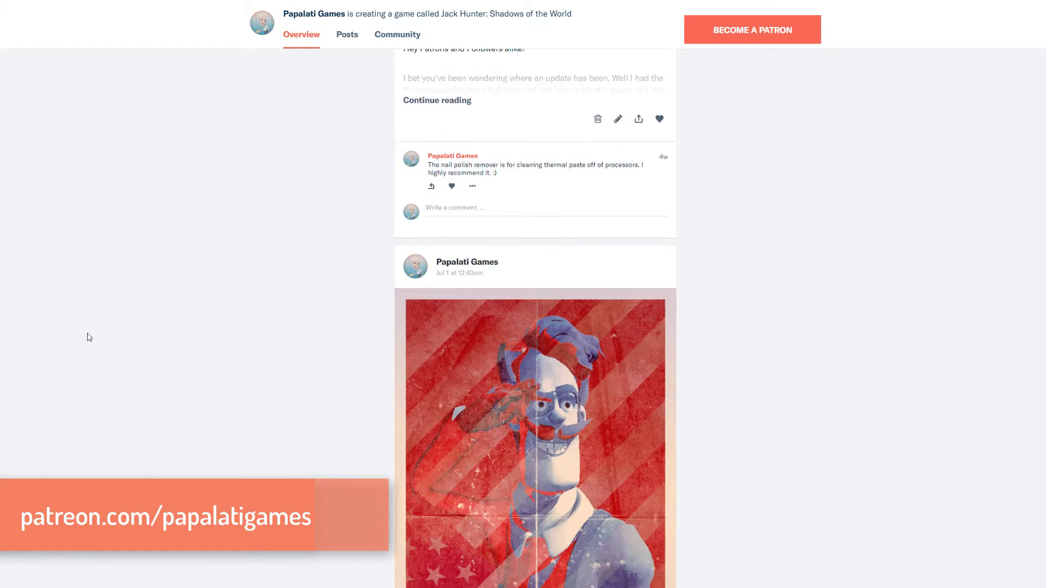
scroll("down", 3)
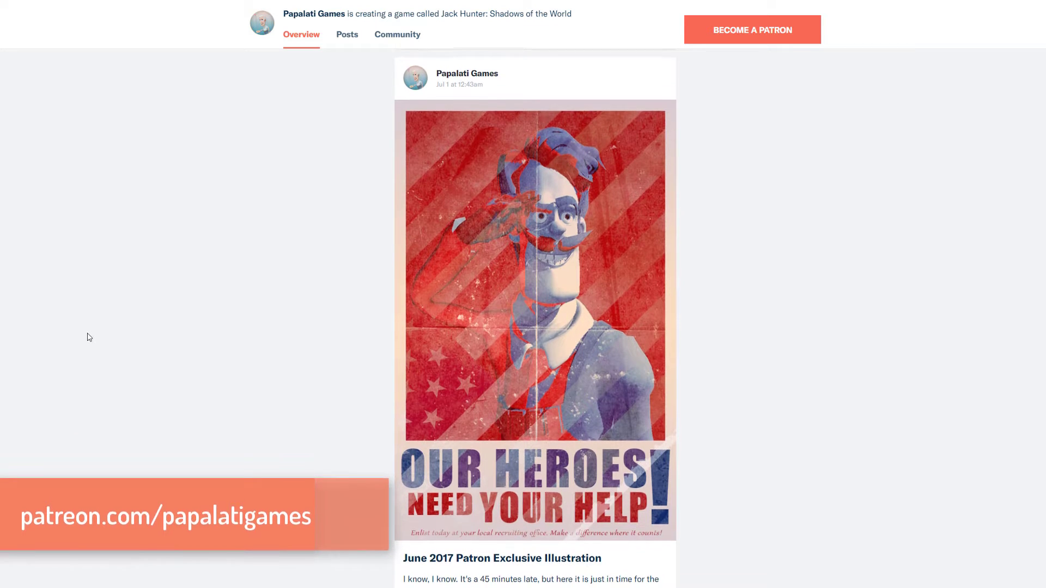
scroll("down", 3)
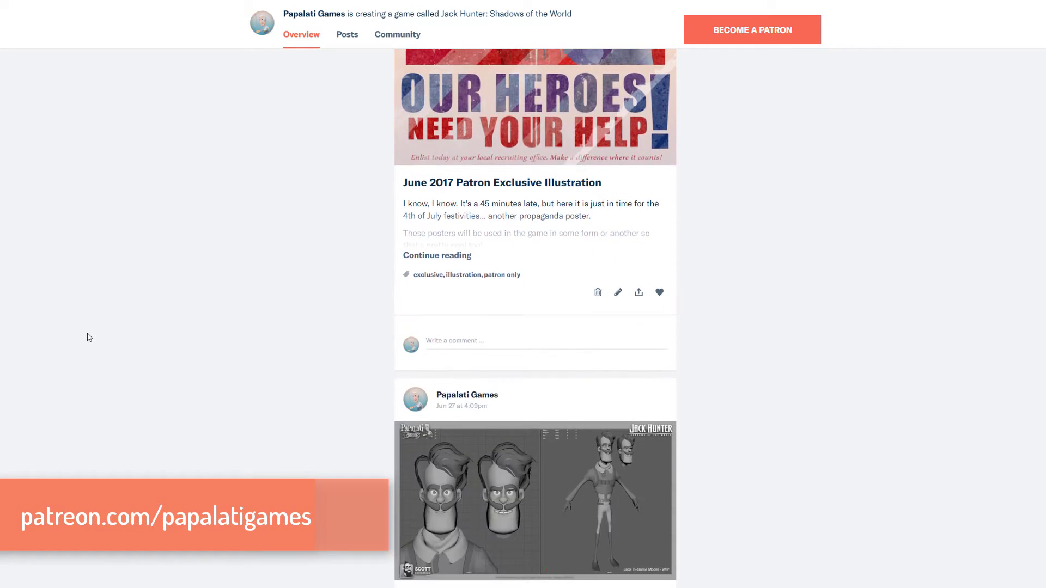
scroll("down", 3)
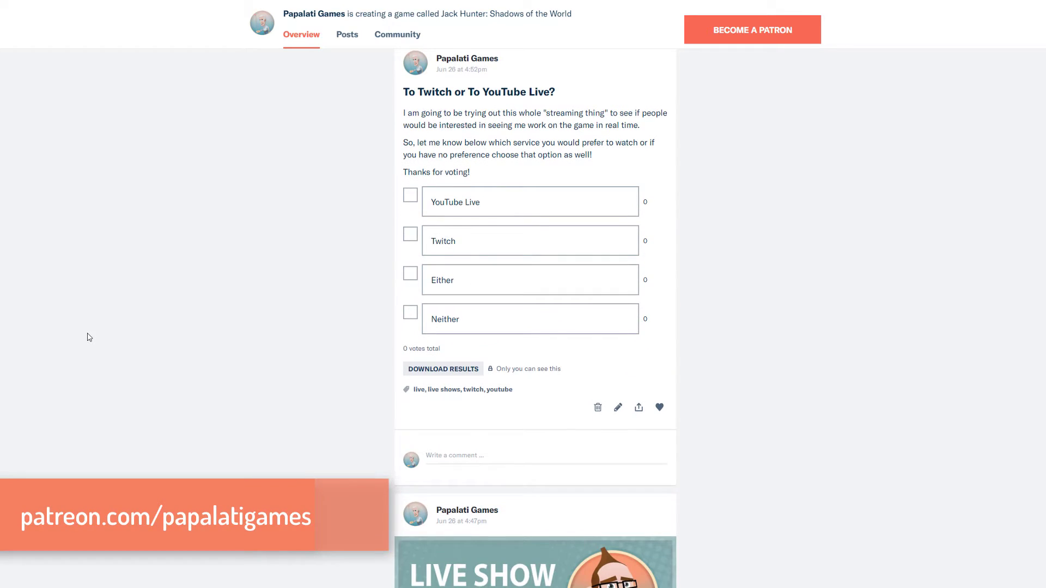
scroll("down", 3)
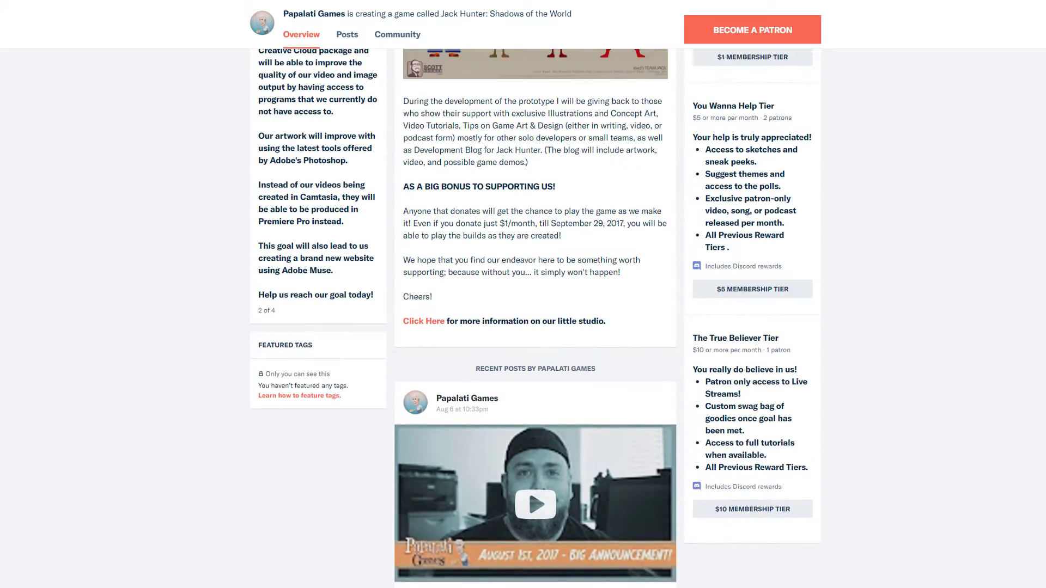
scroll("up", 3)
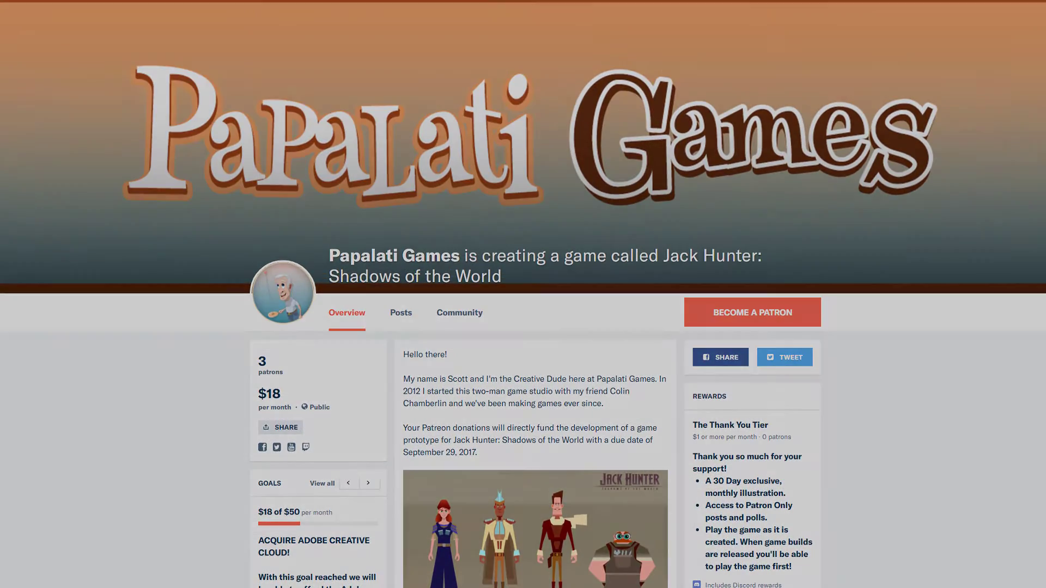